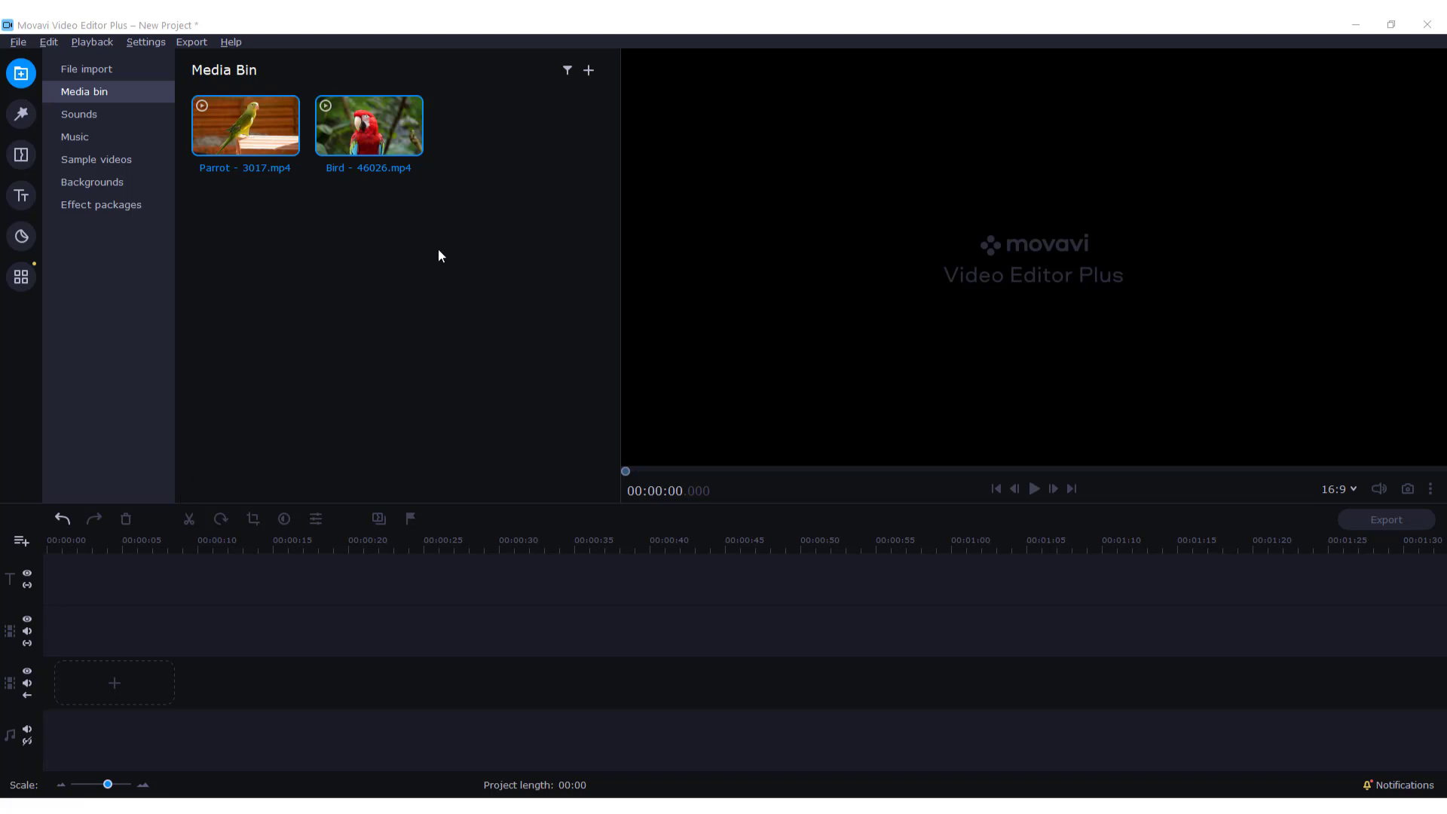
# - Drag the bird clips into the timeline, parrot on the main track, macaw on an overlay
pyautogui.moveTo(244, 124); pyautogui.dragTo(295, 180)
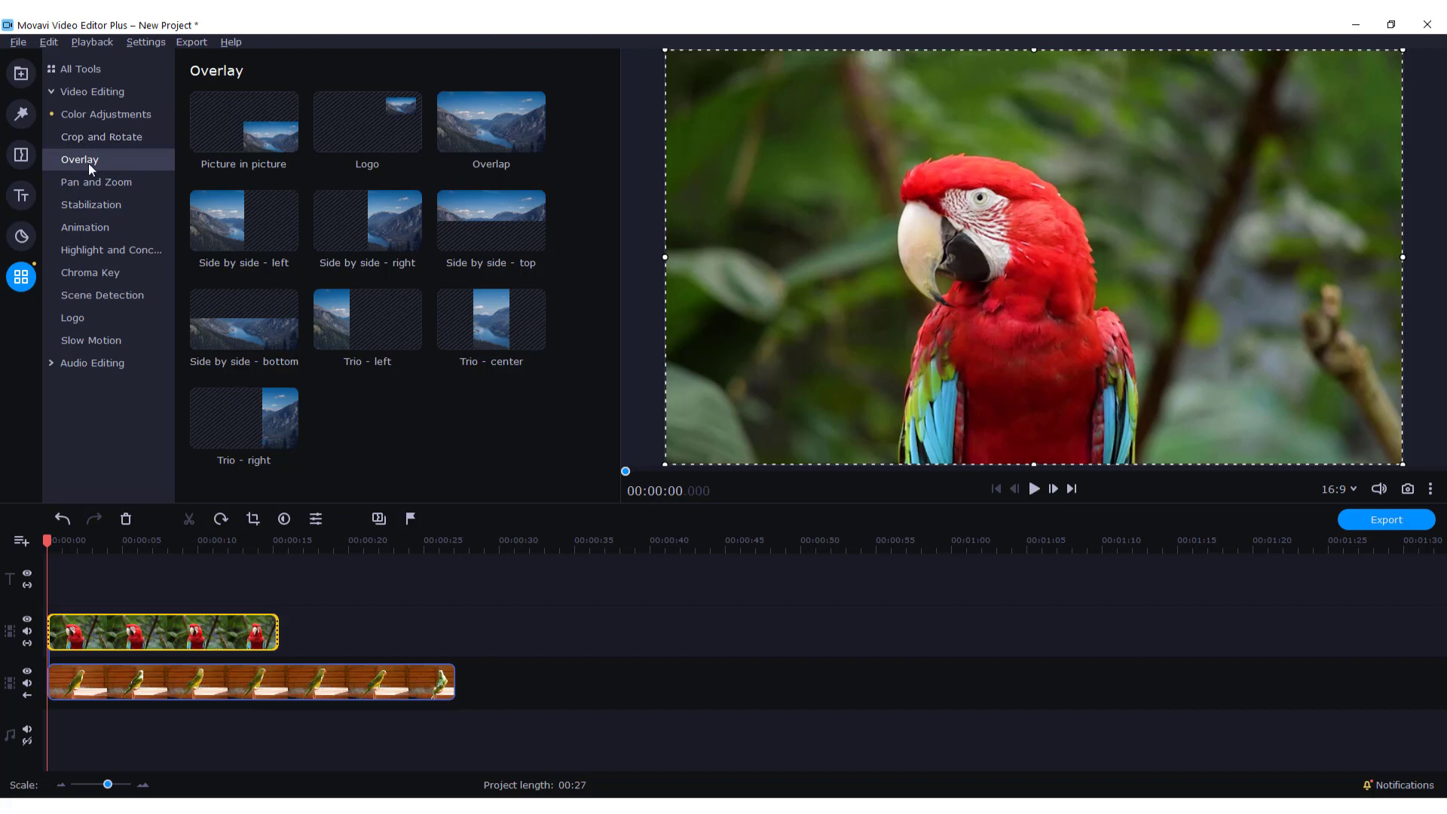
pyautogui.moveTo(20, 277)
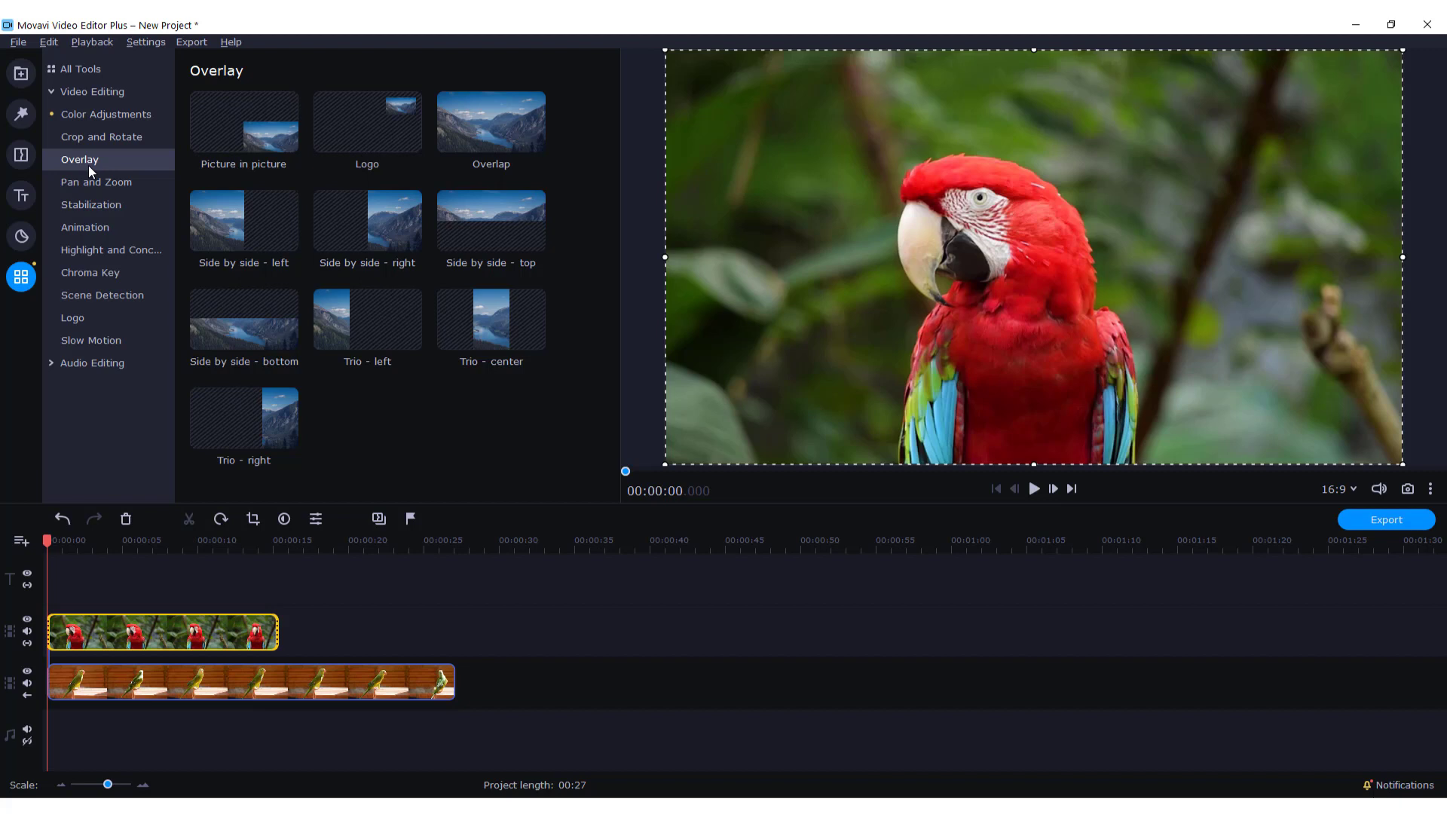
pyautogui.moveTo(243, 226)
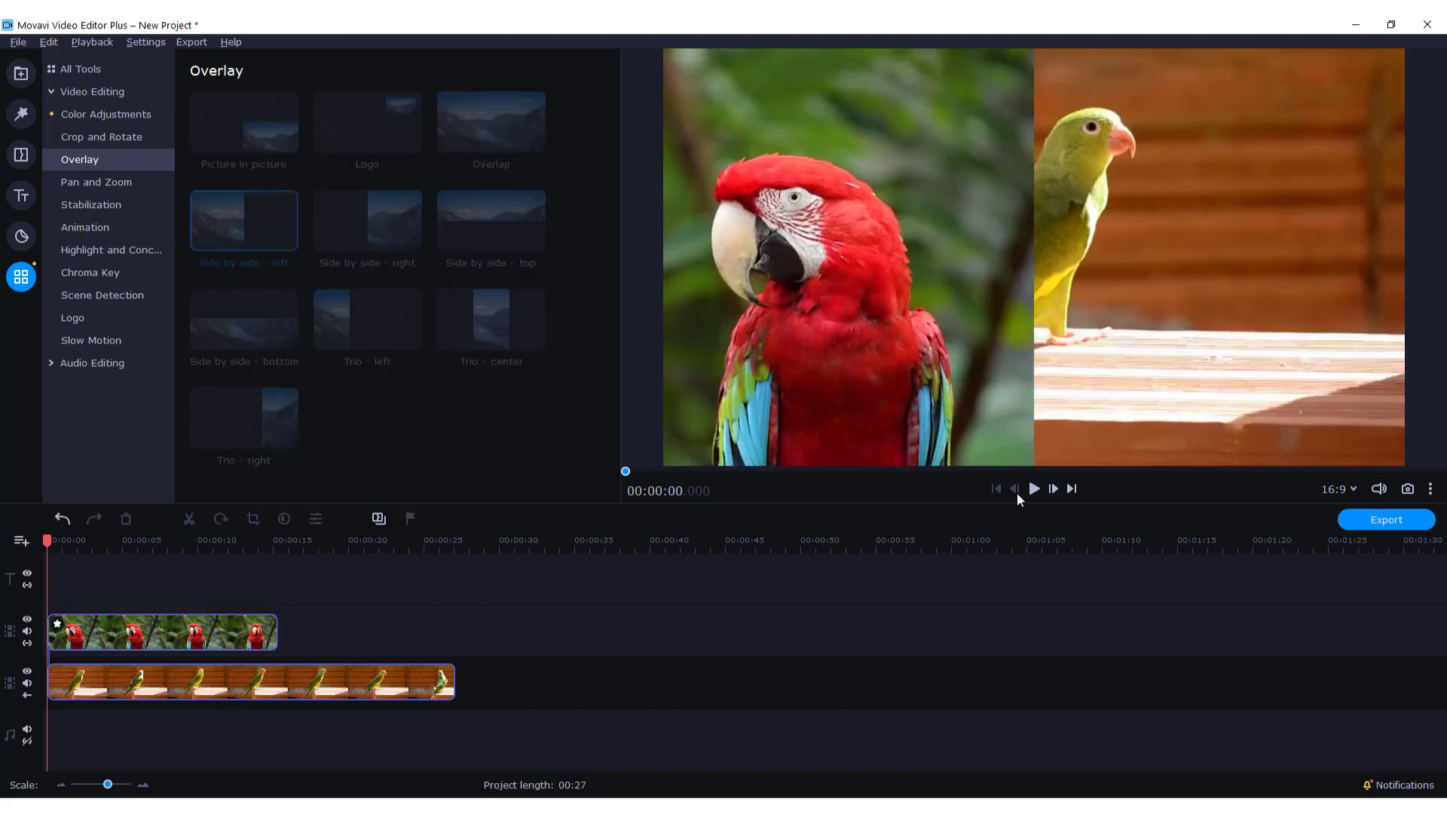
pyautogui.click(1033, 488)
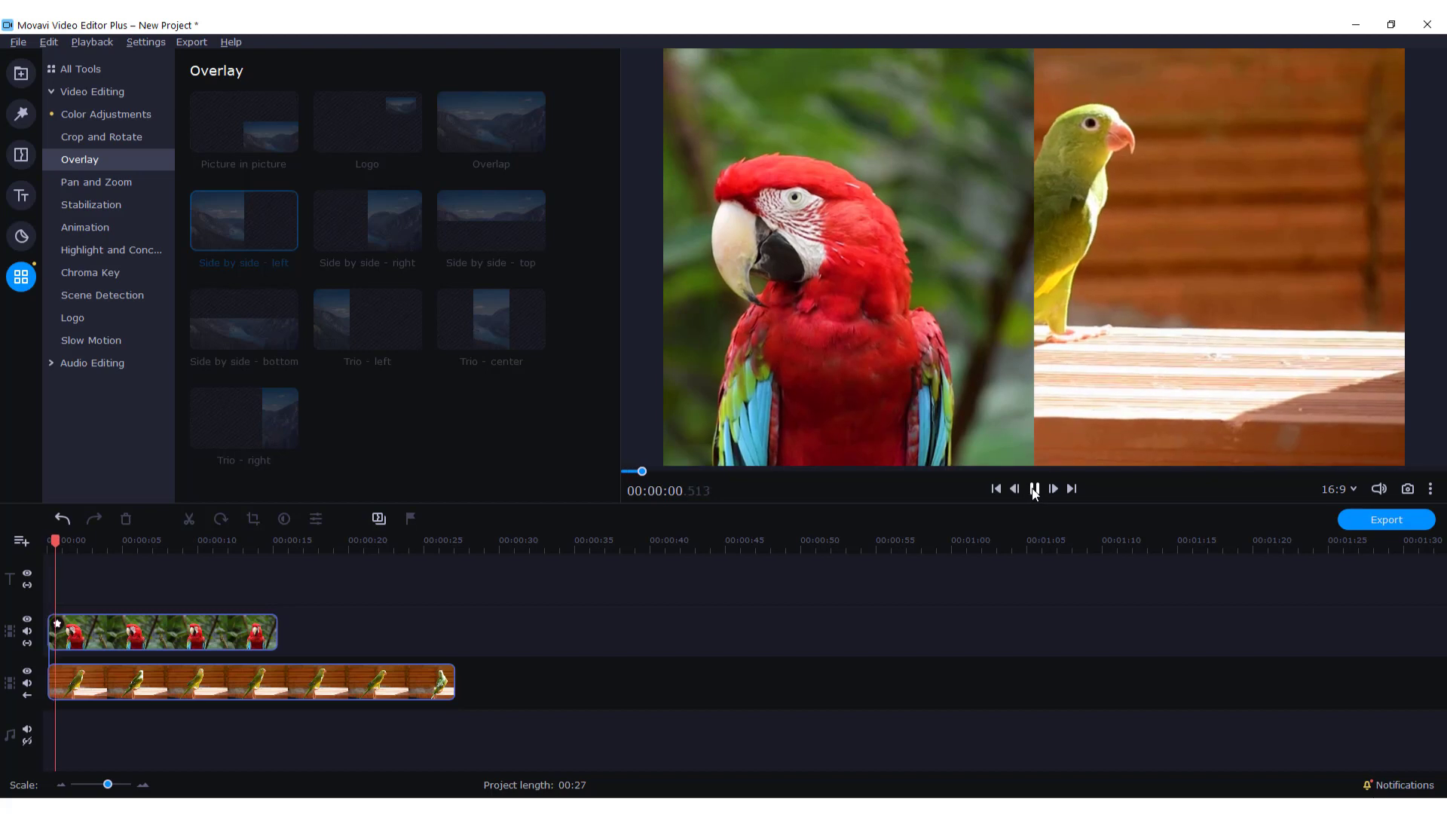
pyautogui.click(1032, 488)
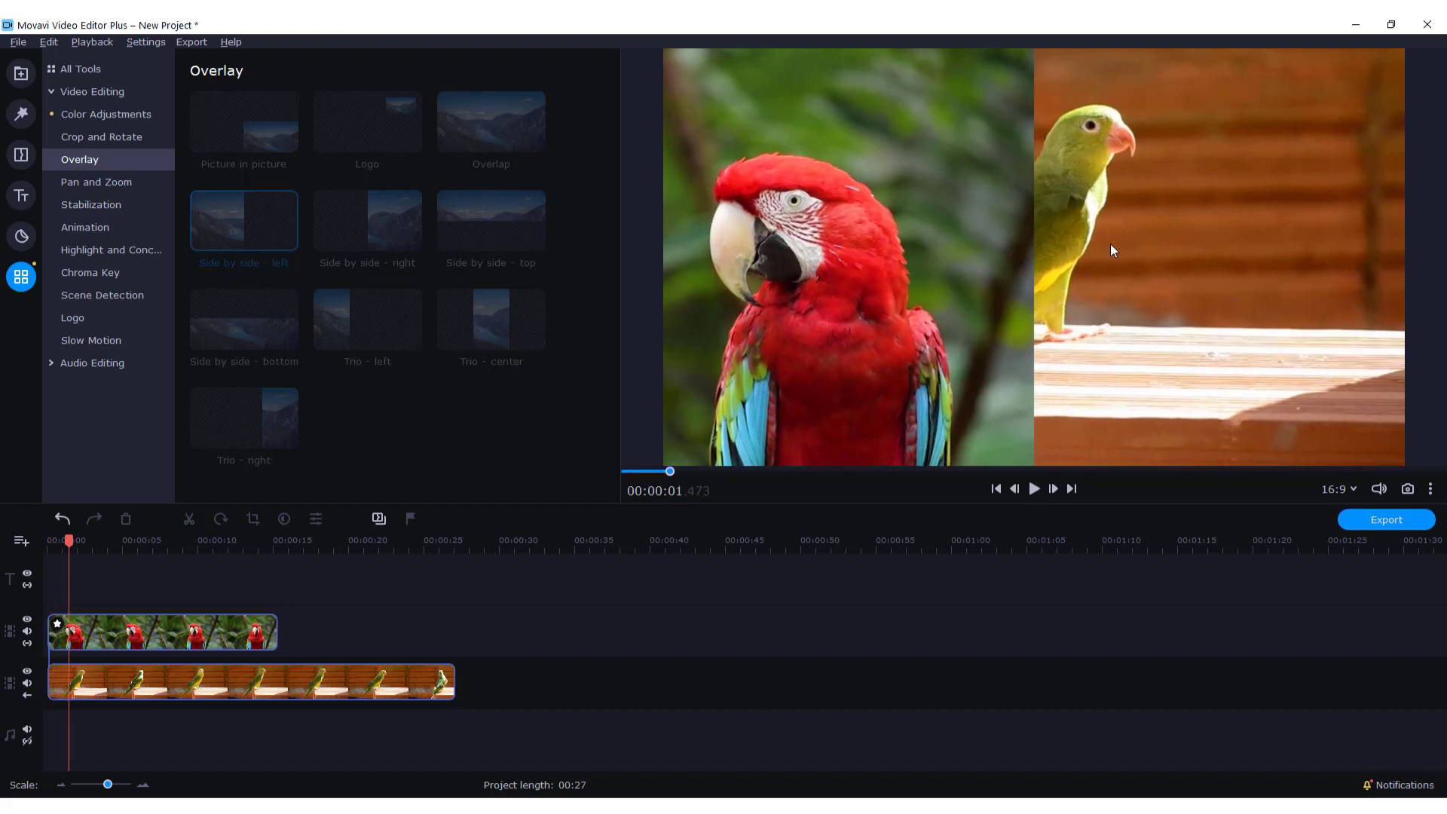
pyautogui.moveTo(291, 498)
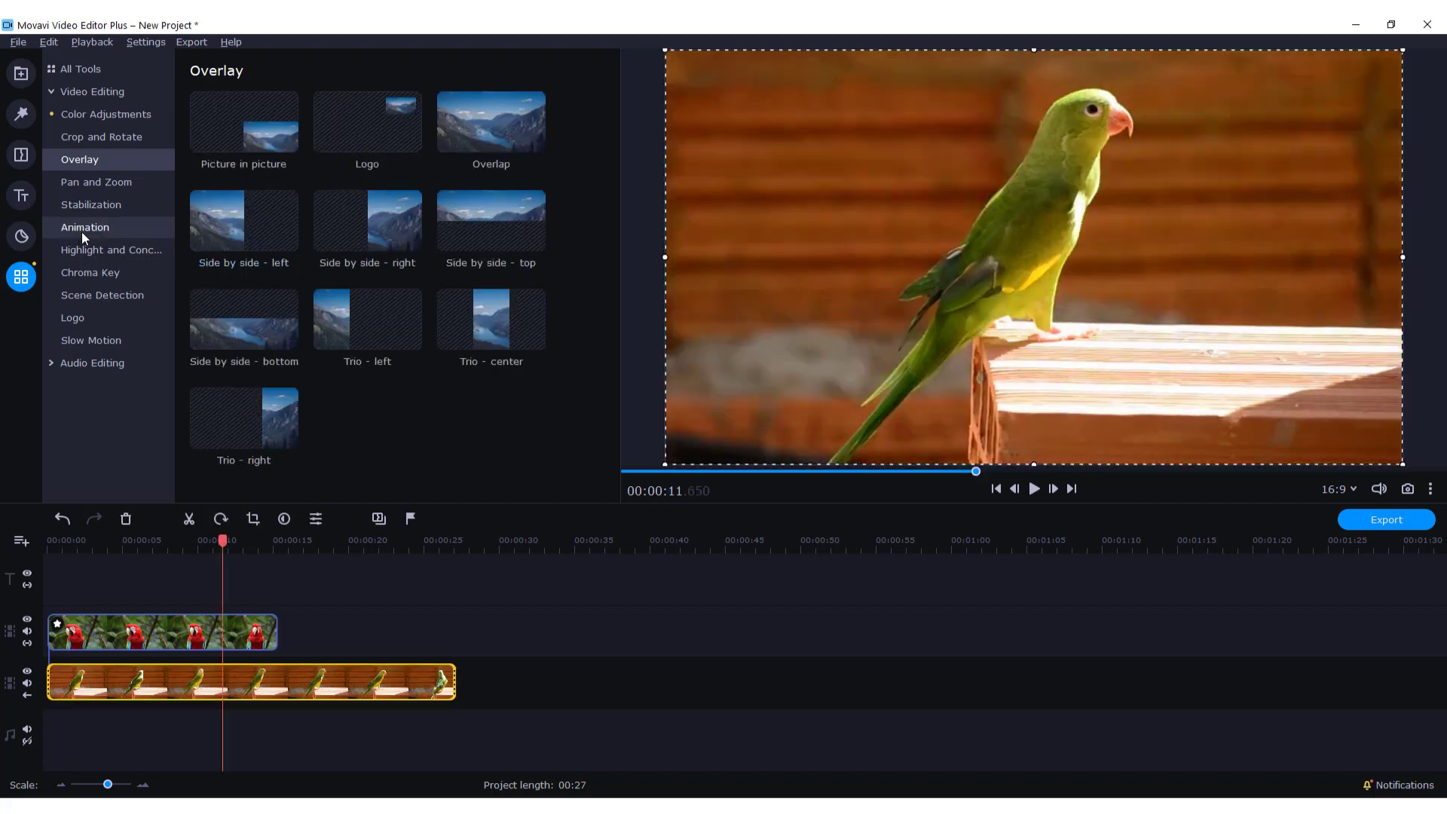
# - Show the Animation tool's keyframe options after previewing the Easy preset styles
pyautogui.click(85, 227)
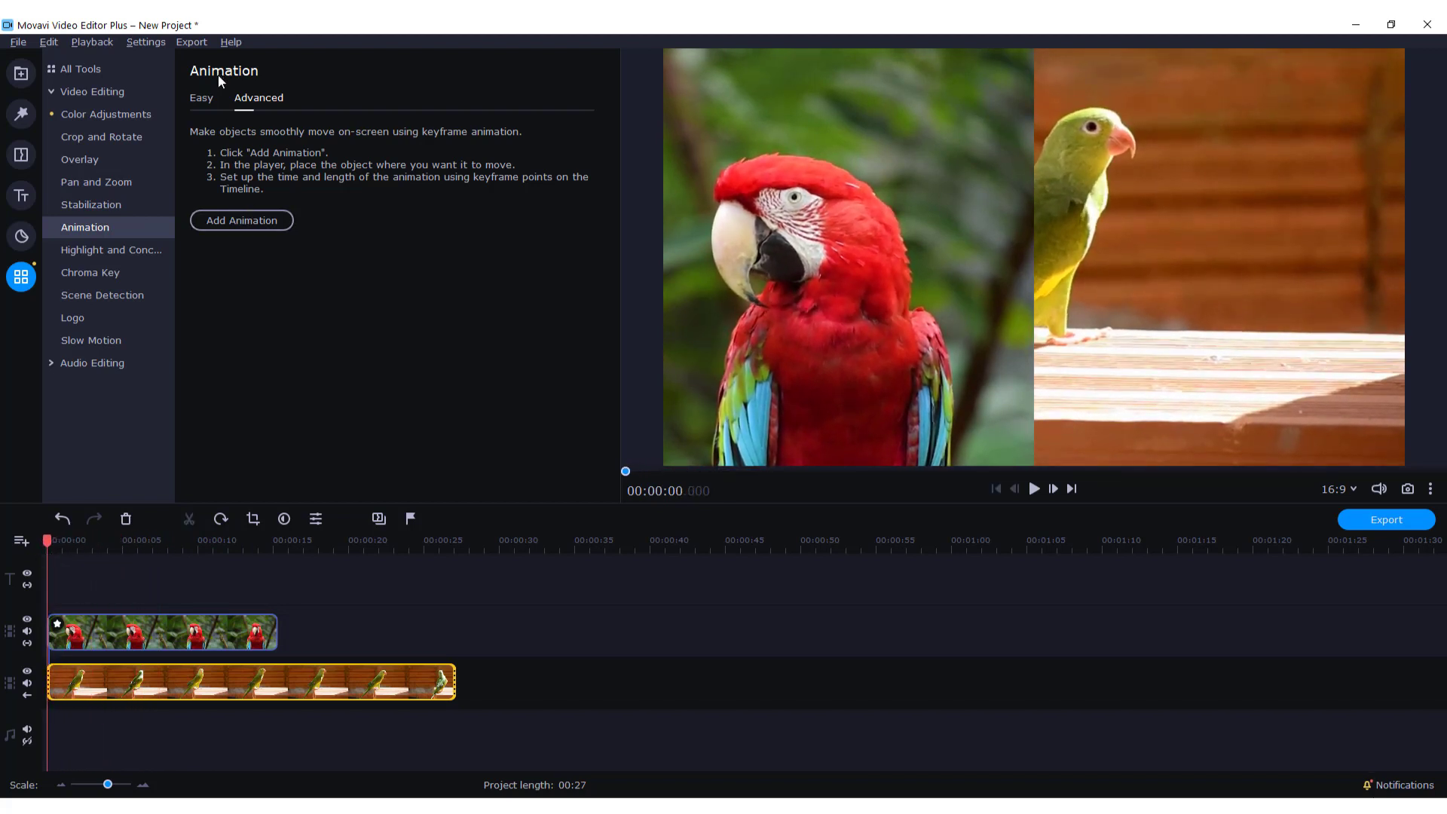
pyautogui.click(201, 98)
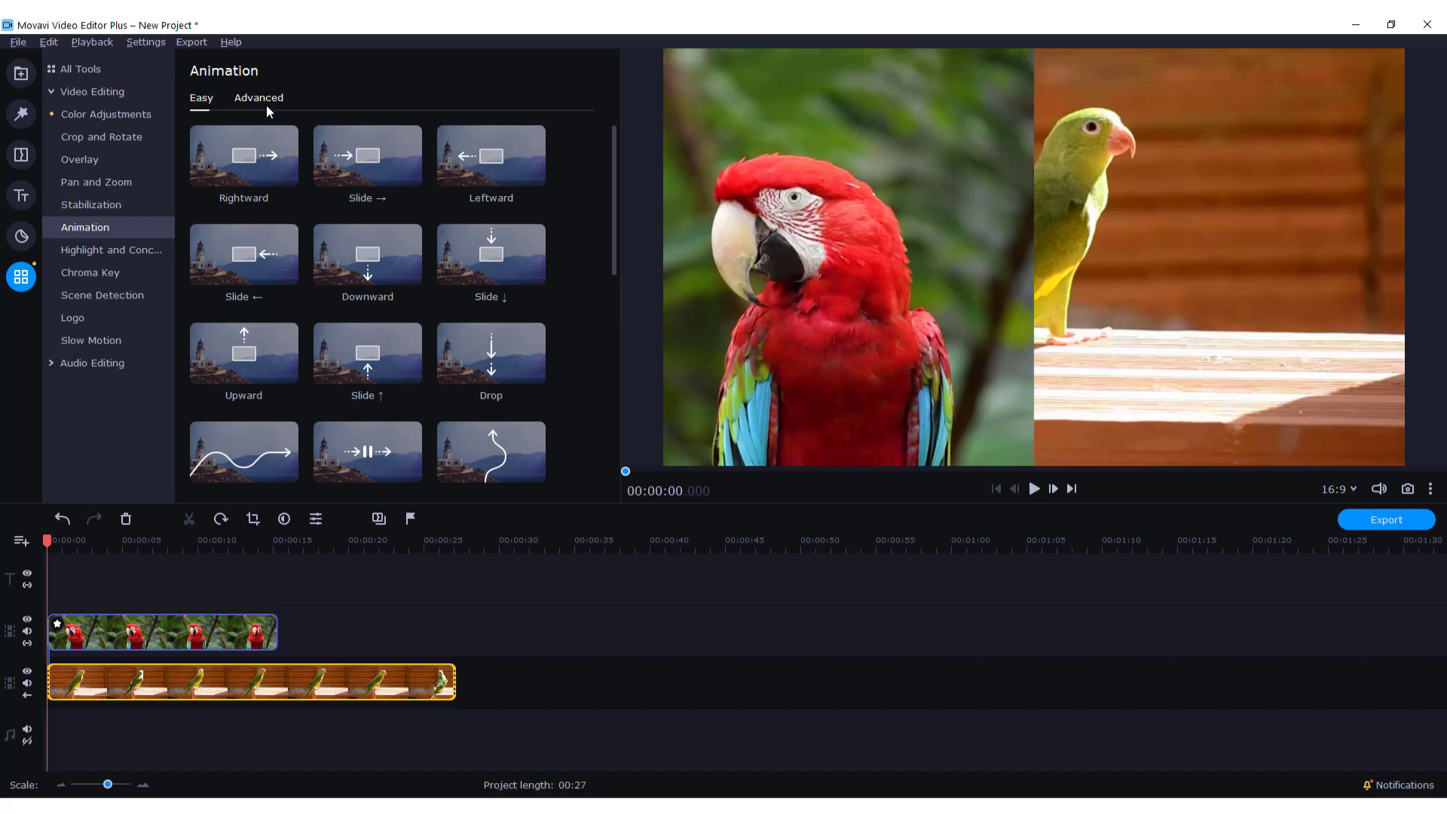
pyautogui.click(259, 97)
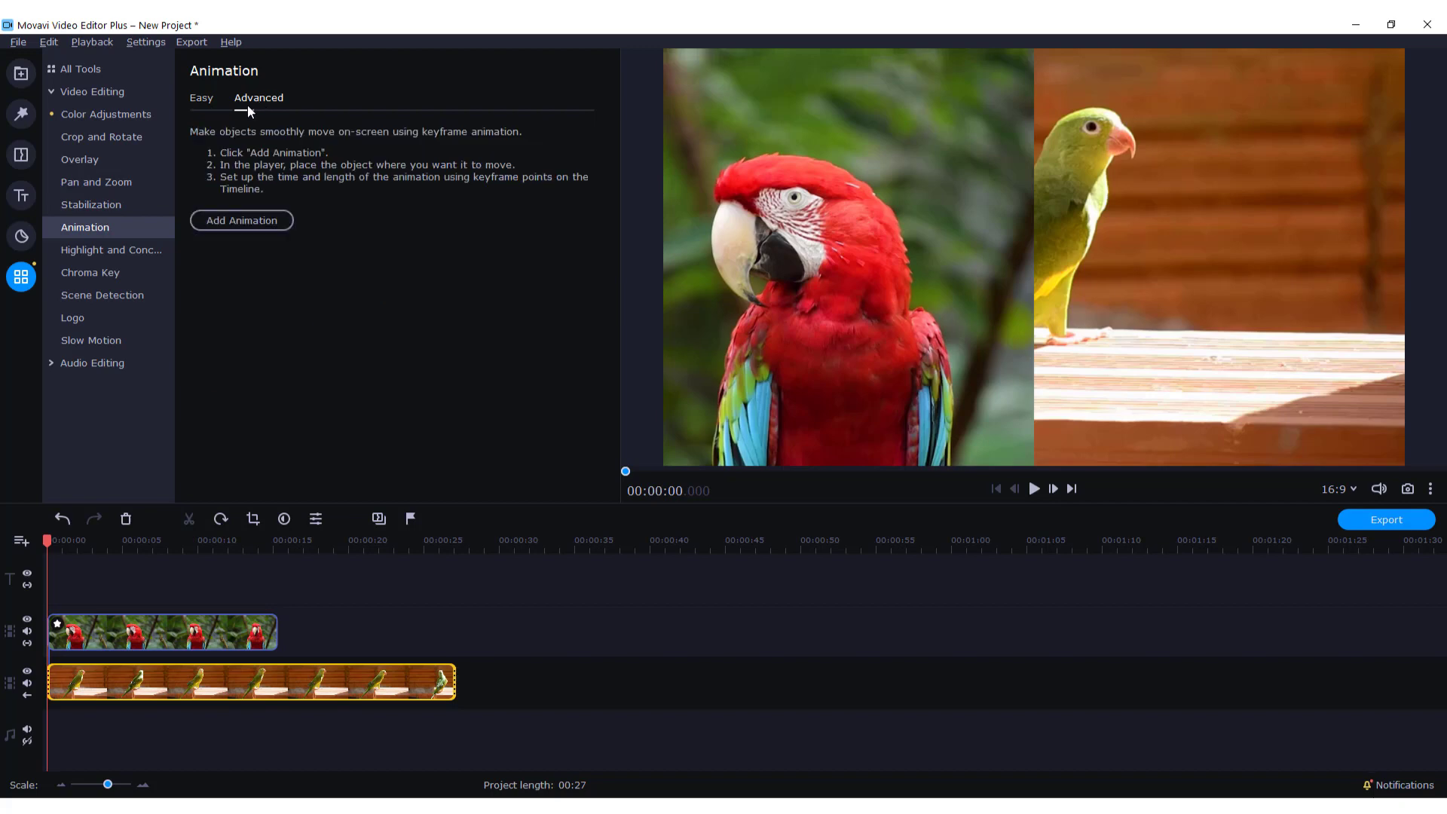
# - Add a keyframe animation to the parakeet clip
pyautogui.click(241, 219)
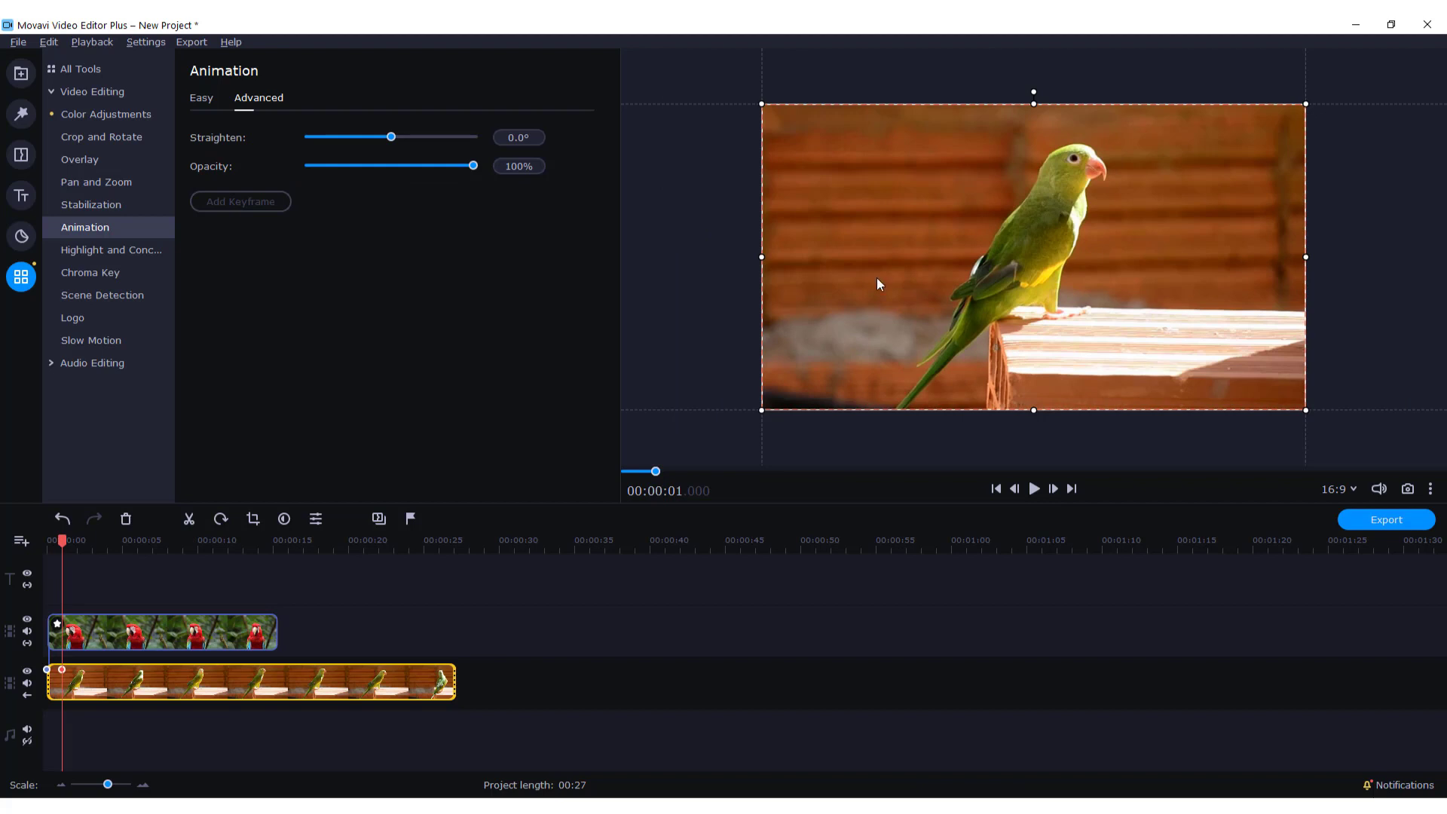
pyautogui.moveTo(789, 276)
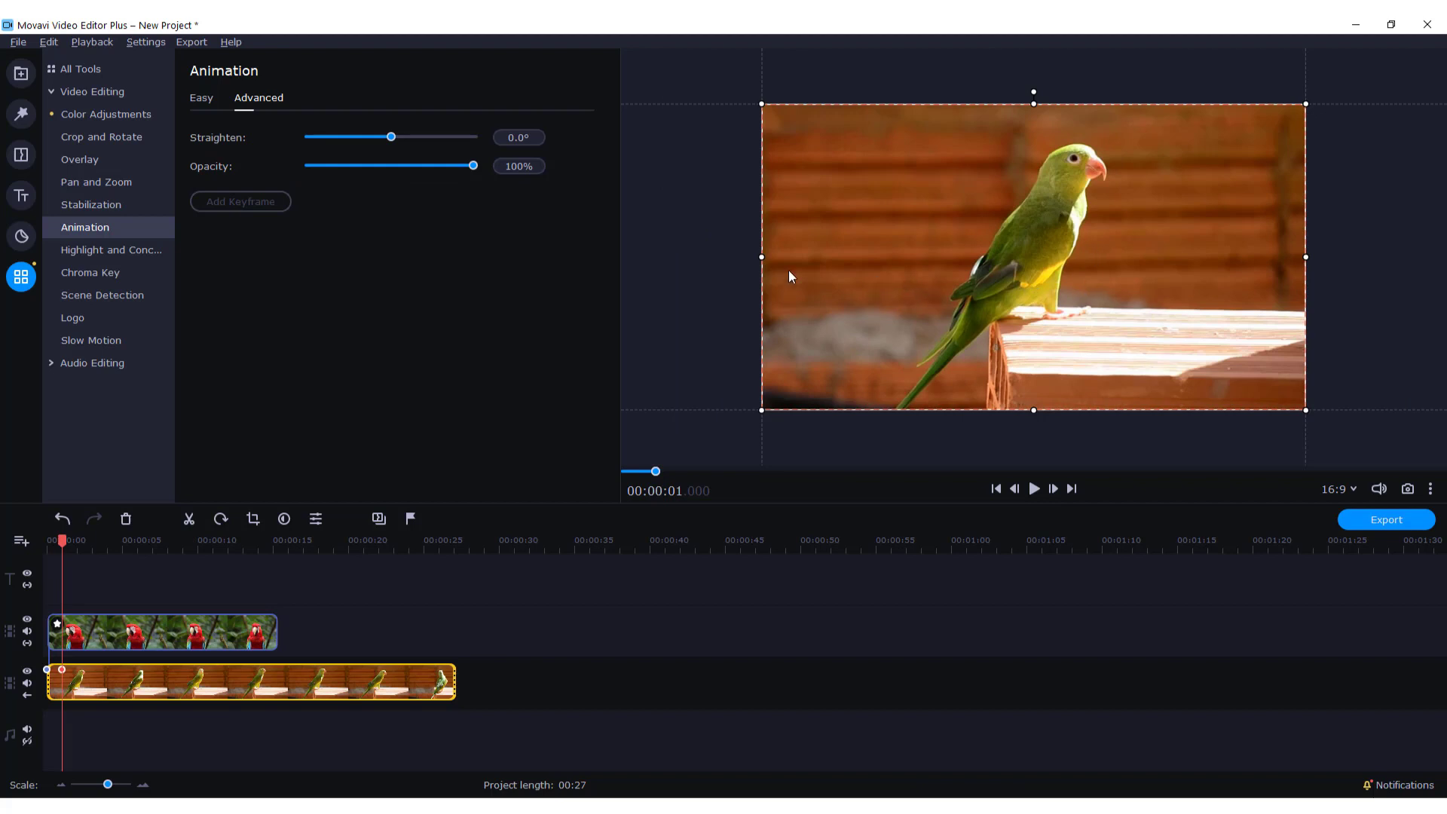
pyautogui.moveTo(892, 281)
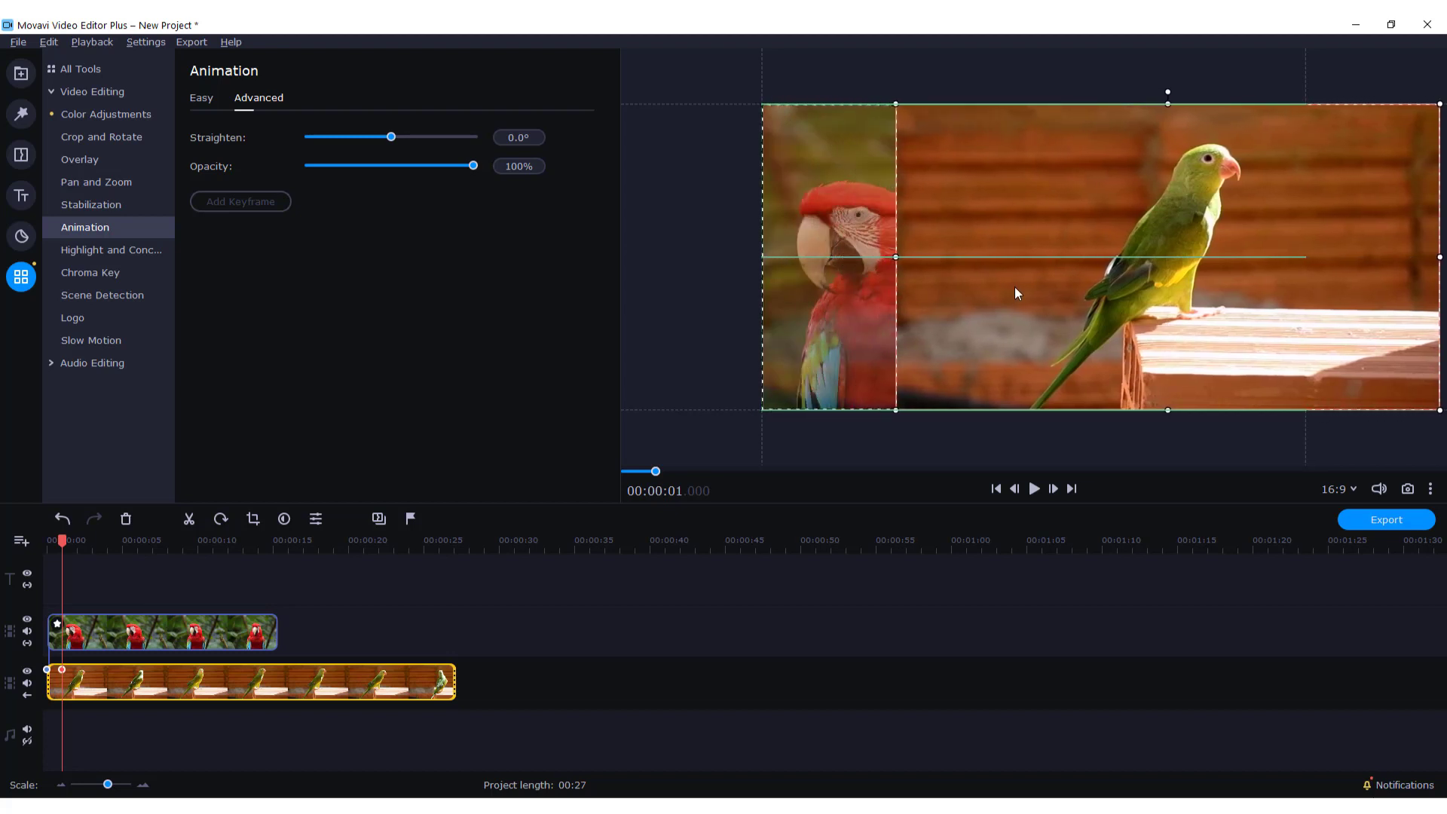
pyautogui.moveTo(255, 566)
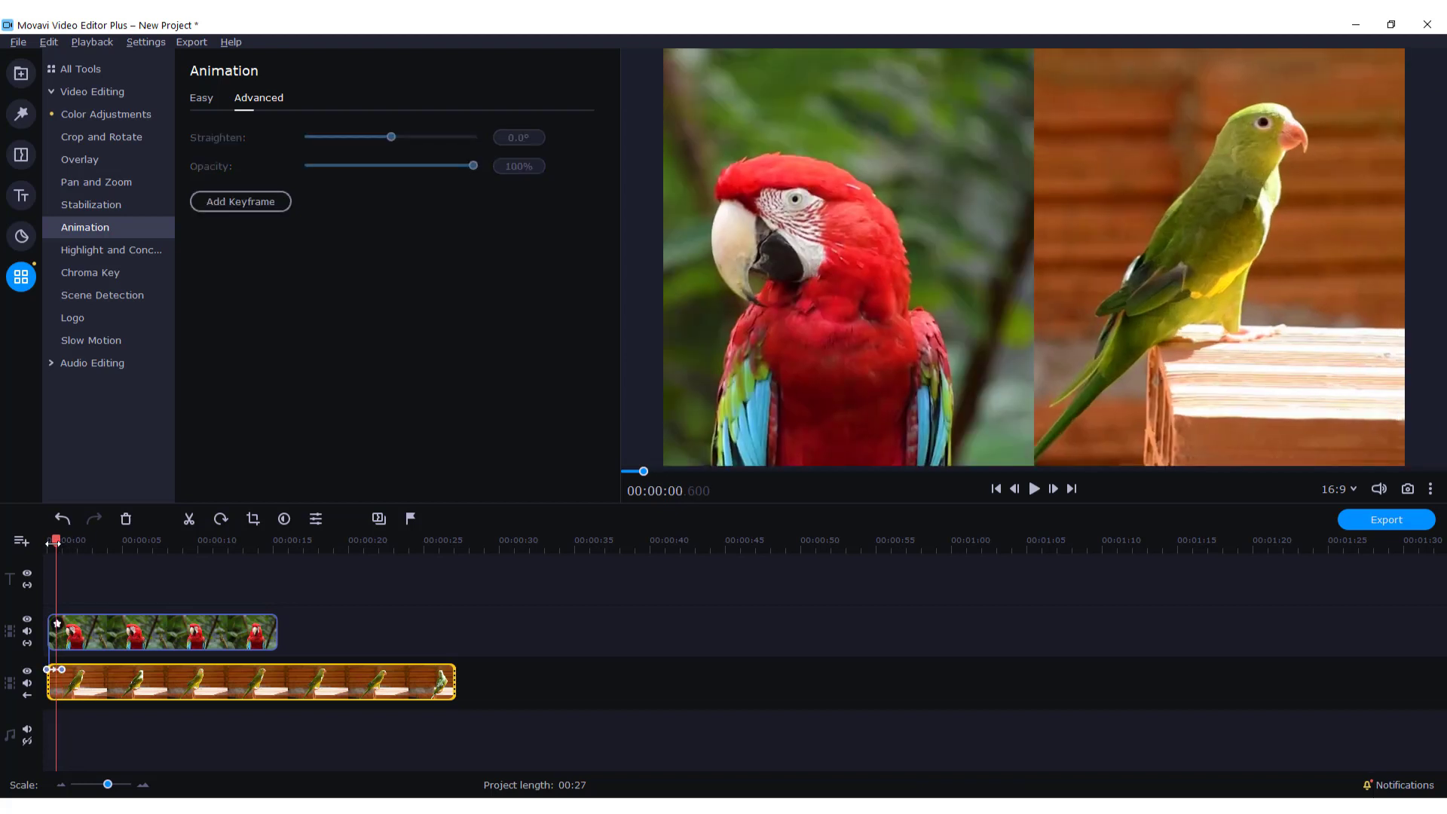
# - Preview the repositioned parakeet, then delete its starting keyframe
pyautogui.click(1032, 488)
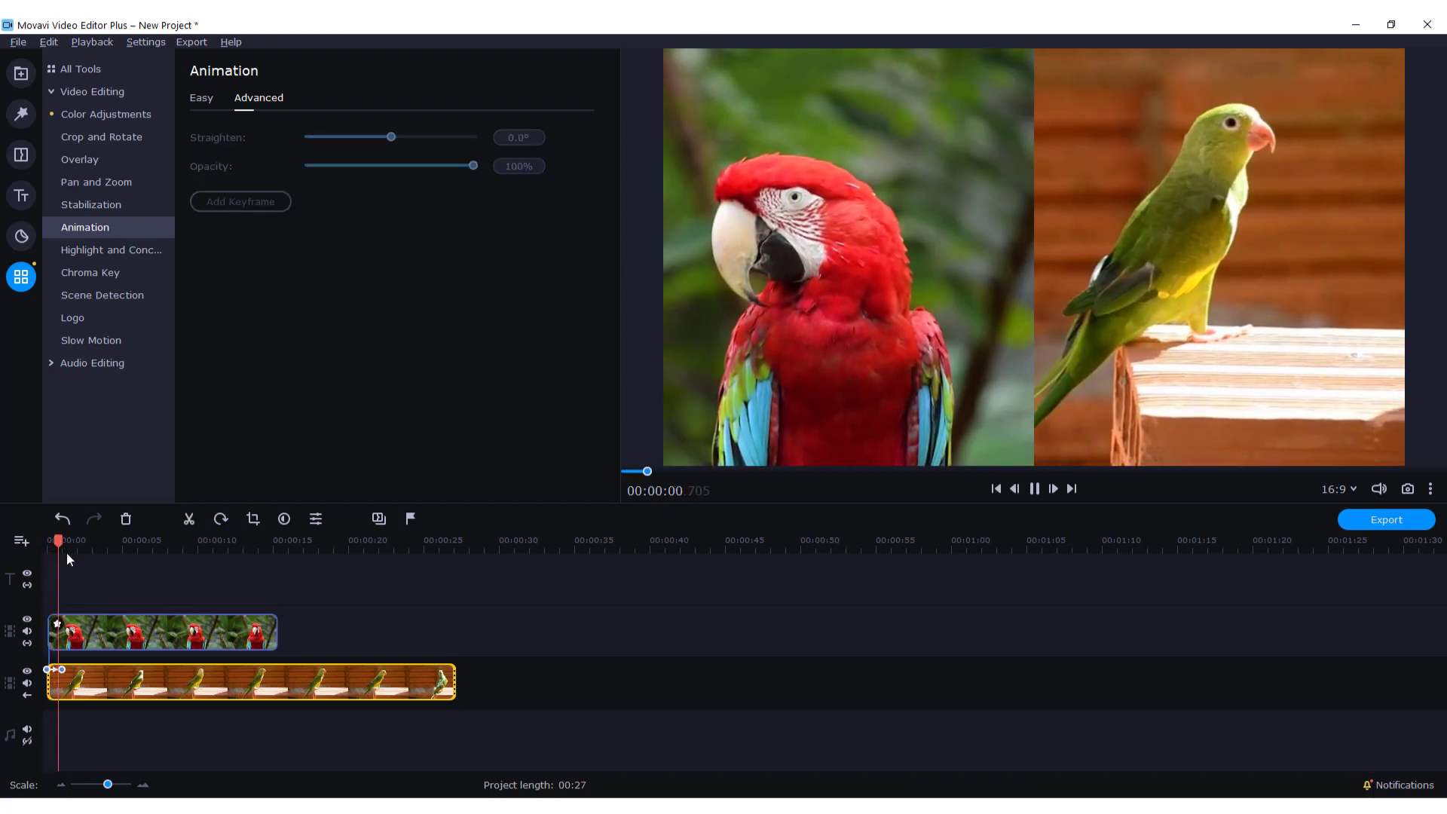
pyautogui.click(1032, 488)
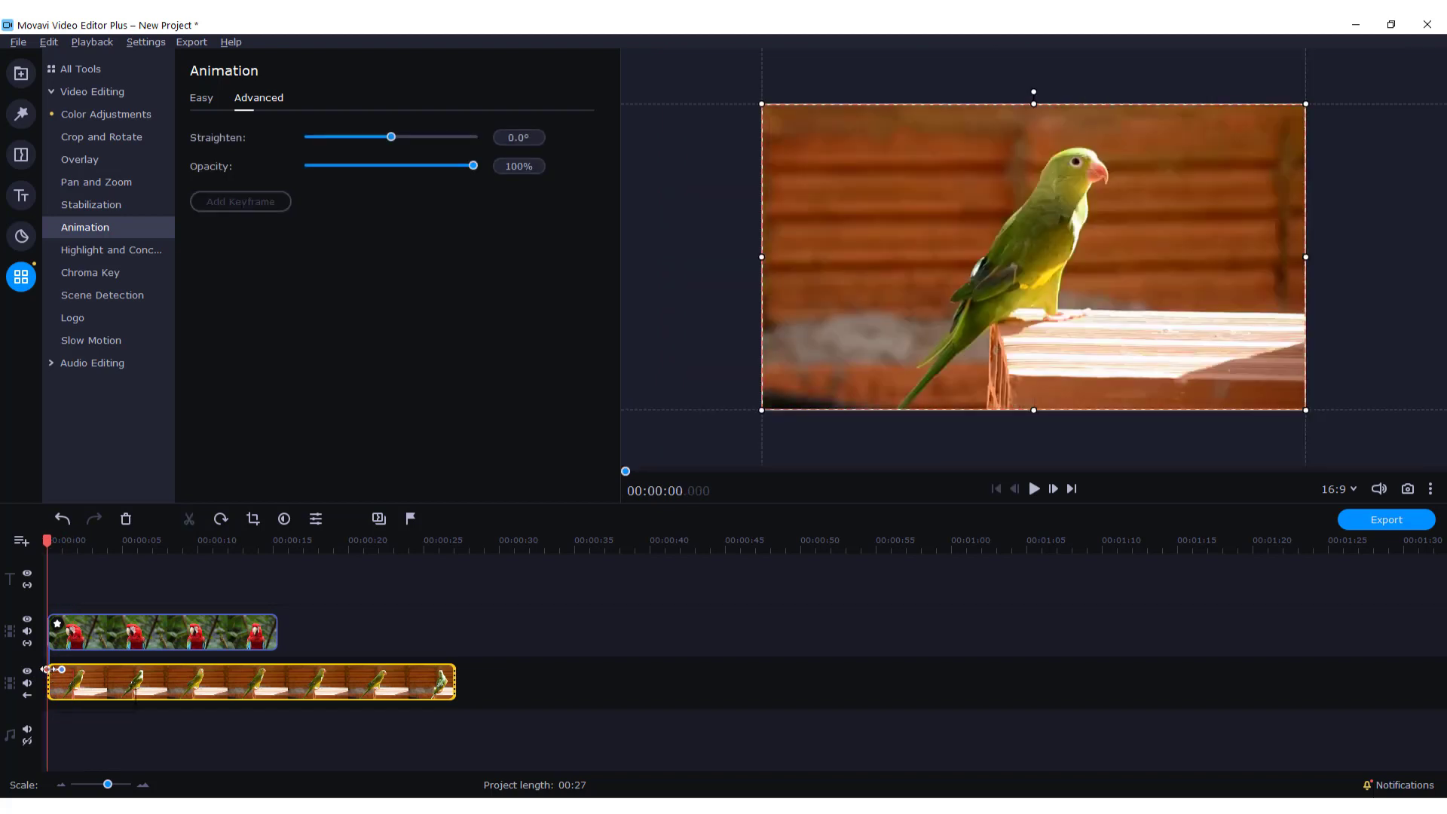
pyautogui.rightClick(61, 669)
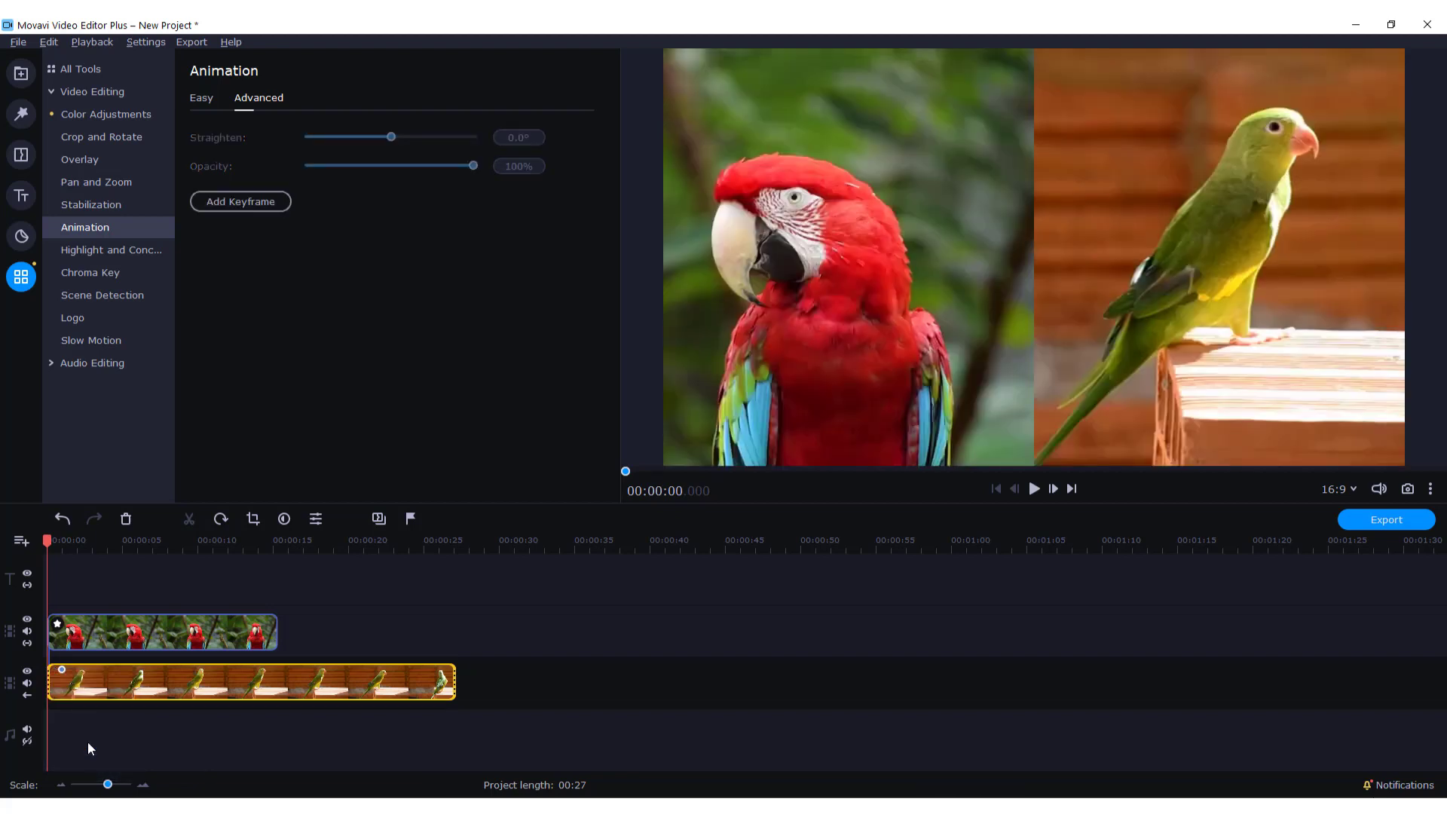
pyautogui.moveTo(544, 546)
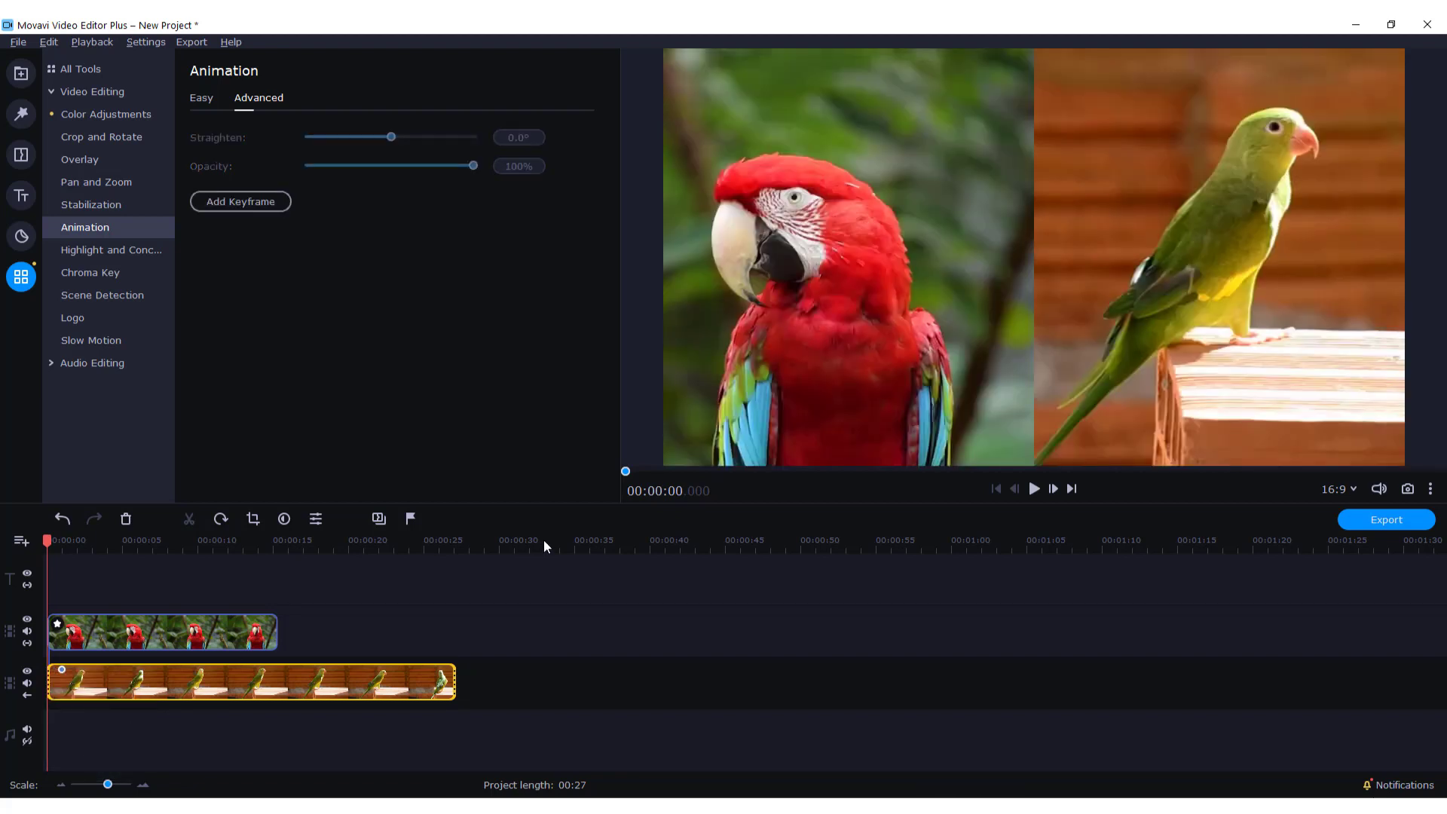
pyautogui.click(1033, 488)
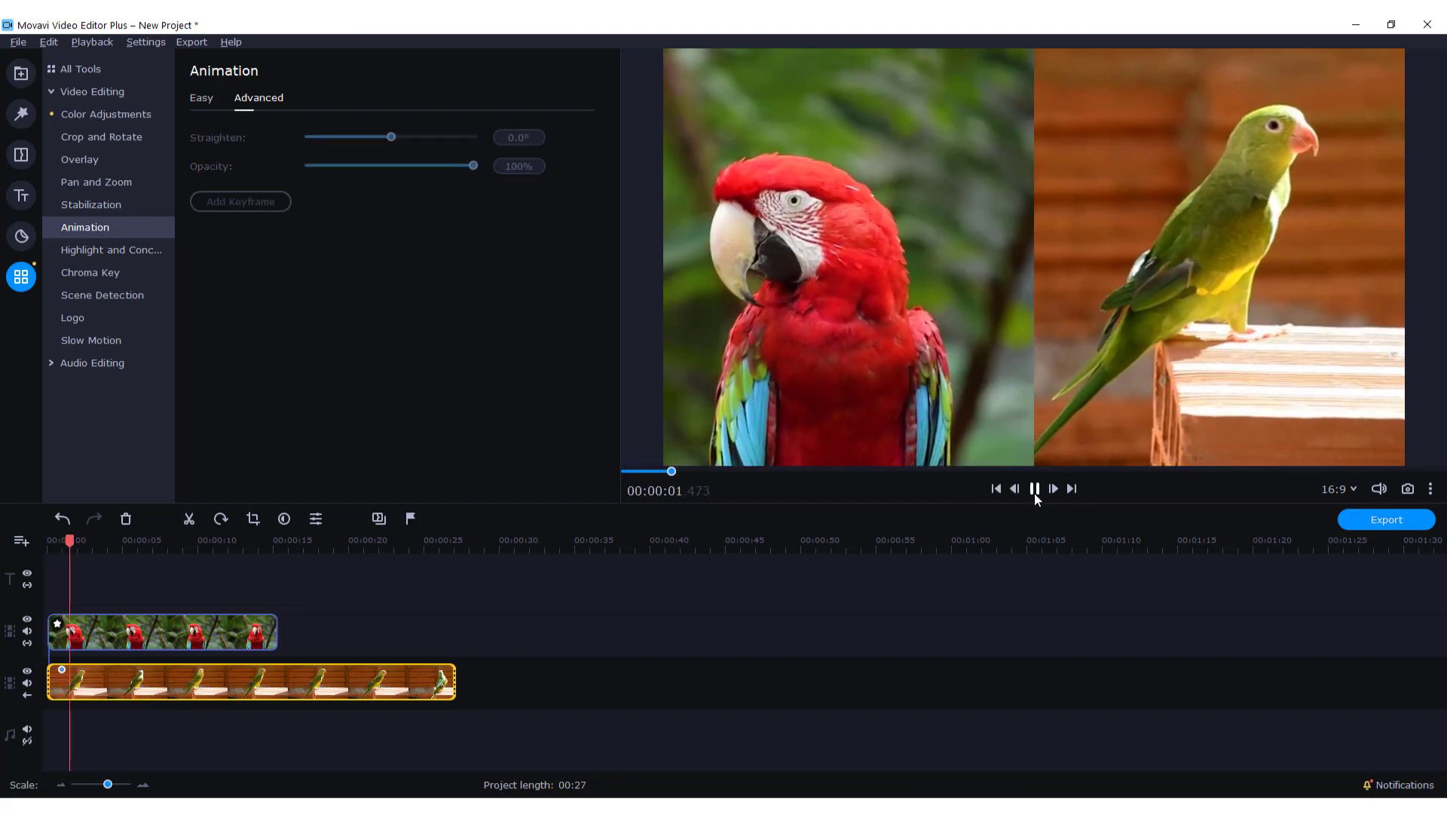
pyautogui.click(1033, 488)
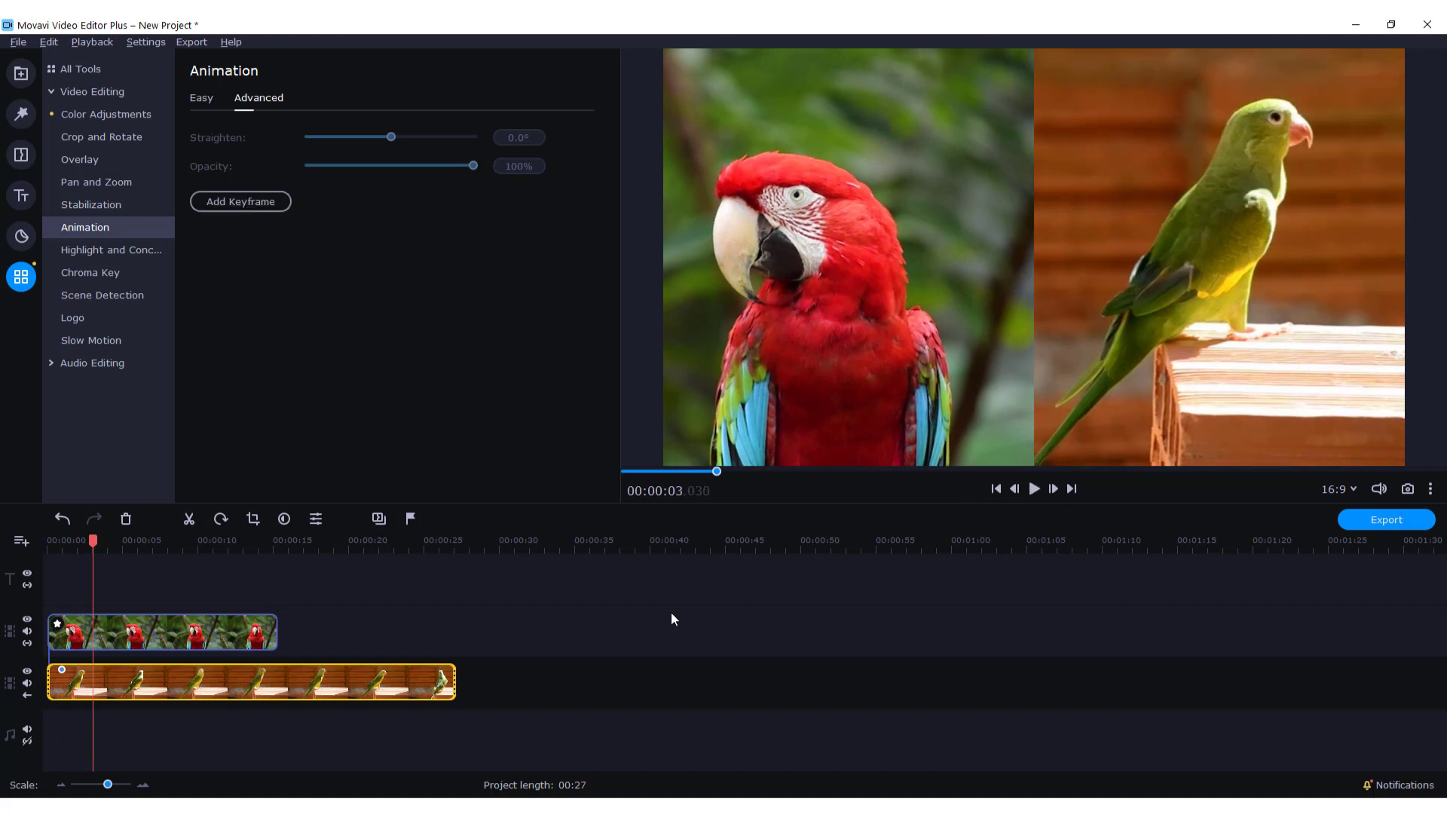
pyautogui.moveTo(711, 602)
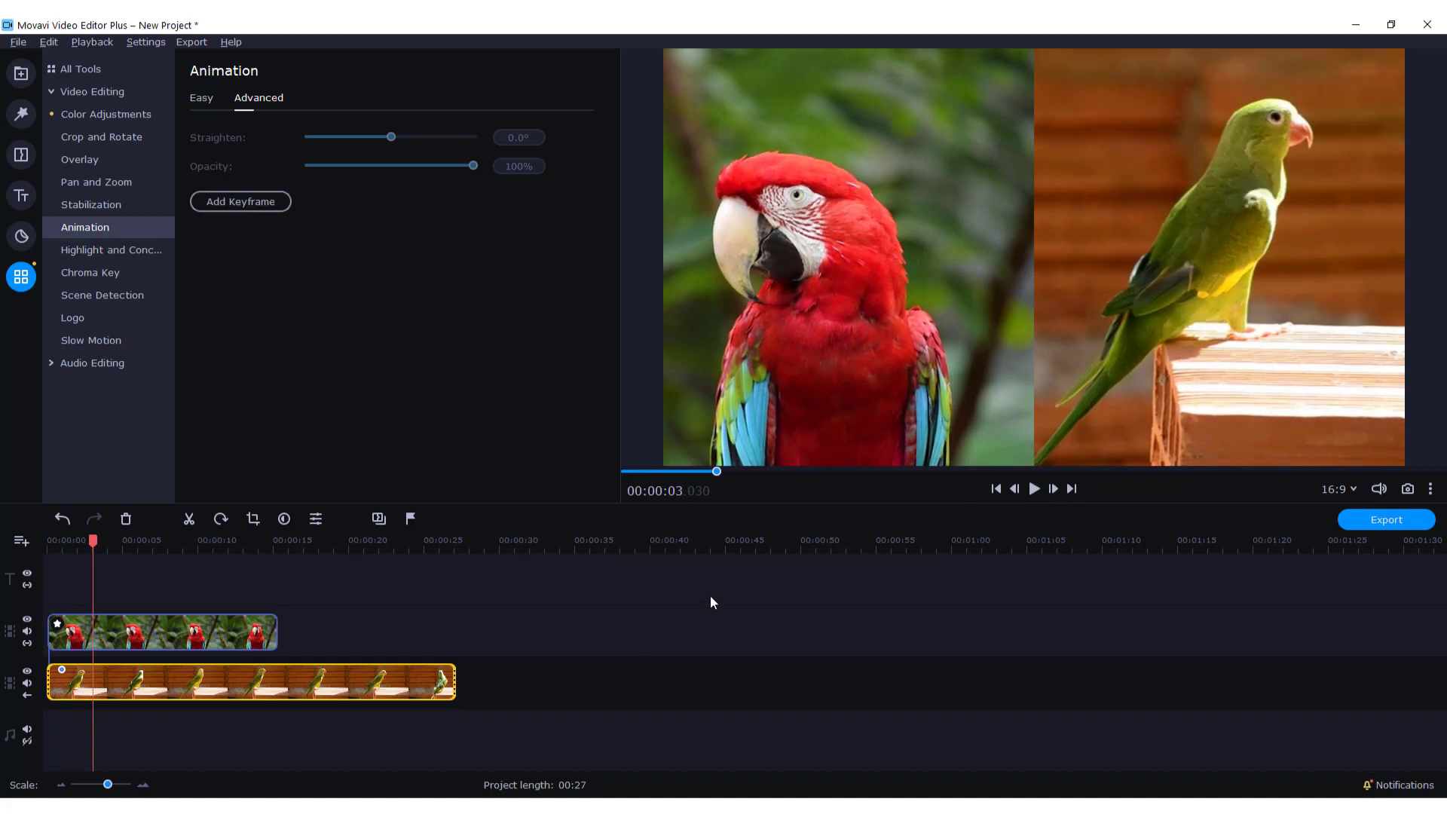